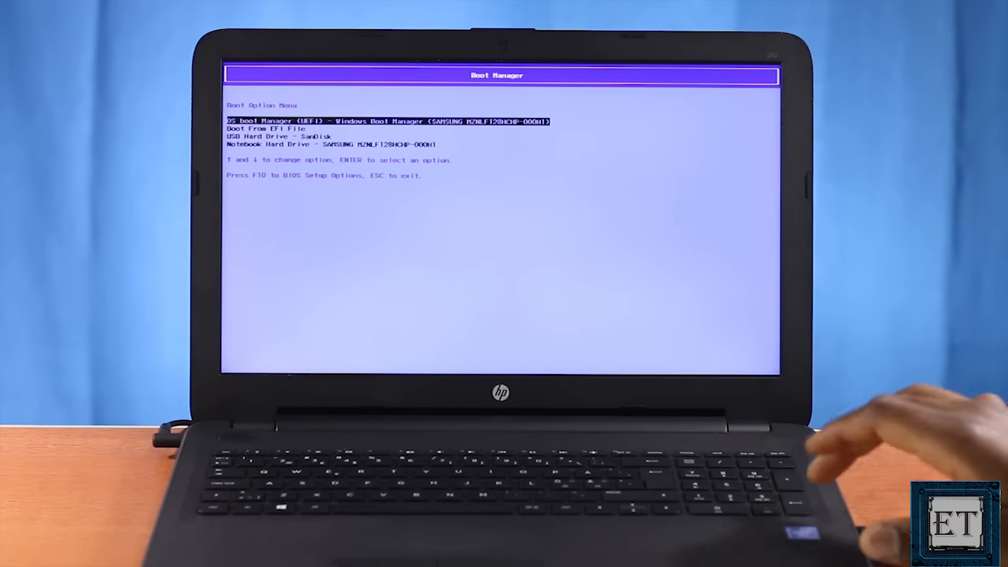
- Boot from the USB Hard Drive entry and begin Install now with default language settings
key(down)
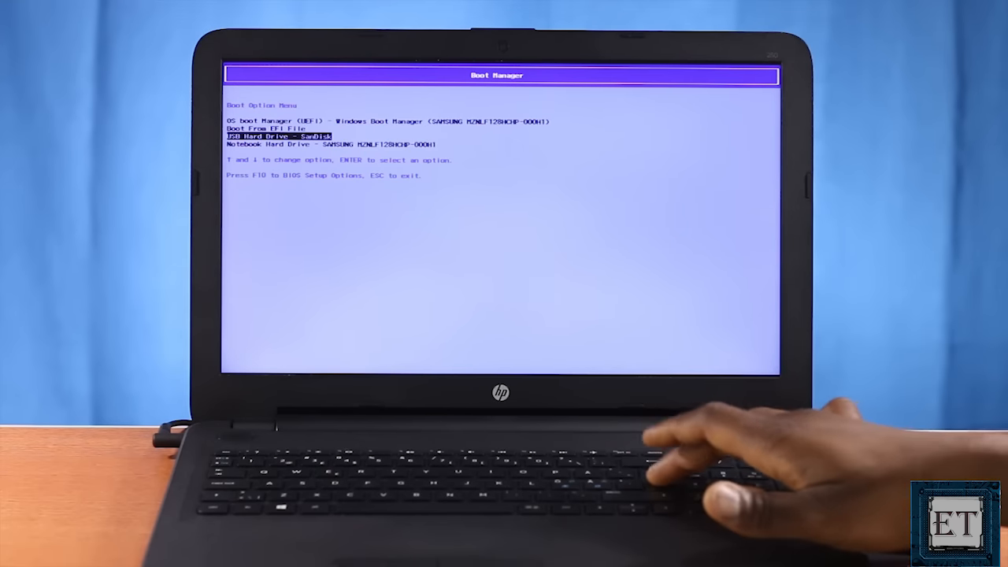
key(enter)
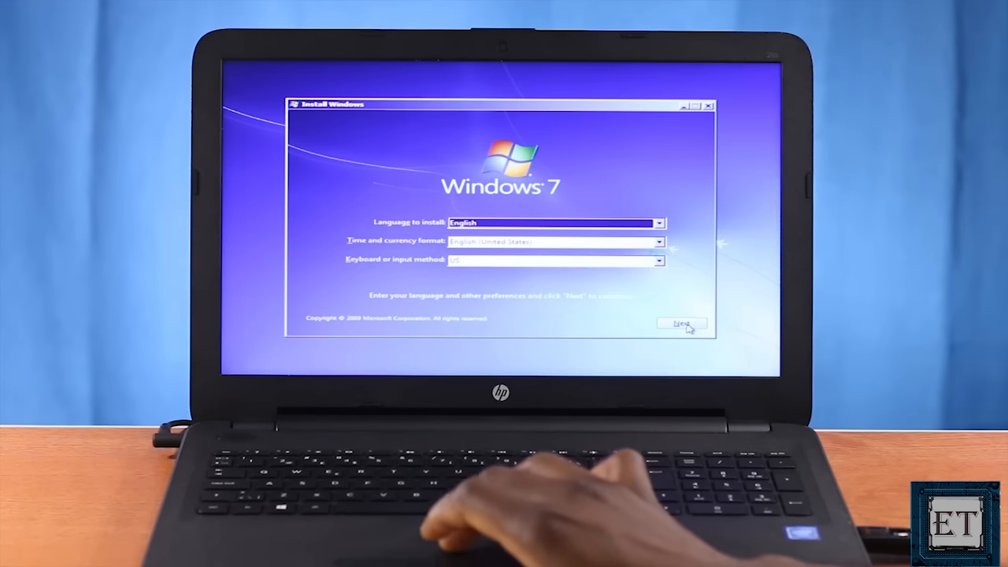
click(682, 325)
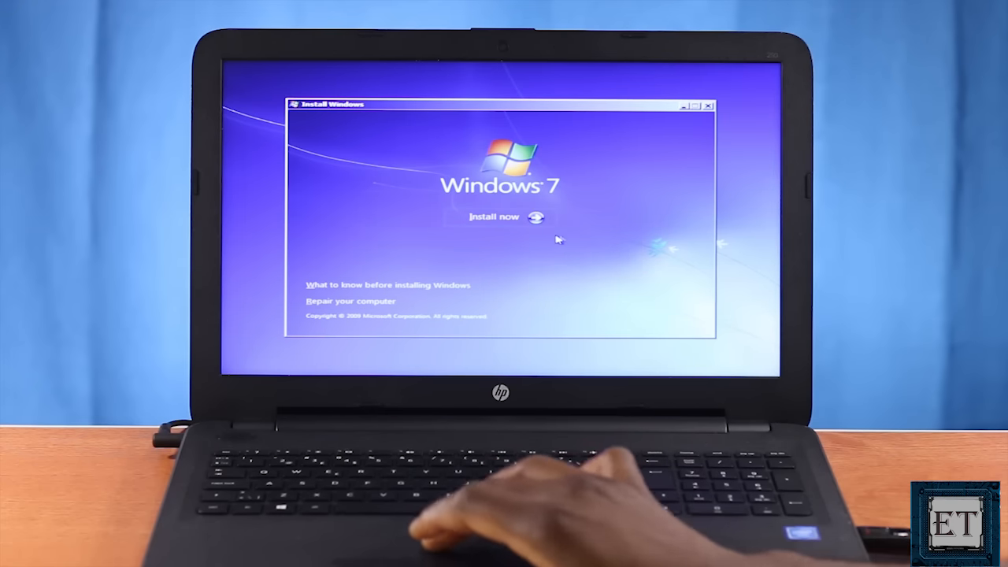
click(495, 218)
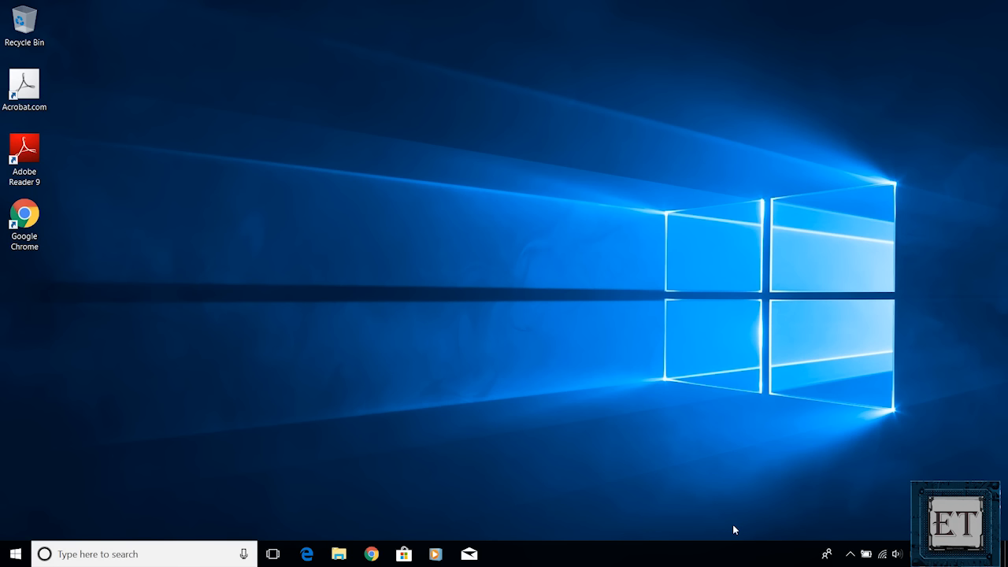
mouse_move(340, 554)
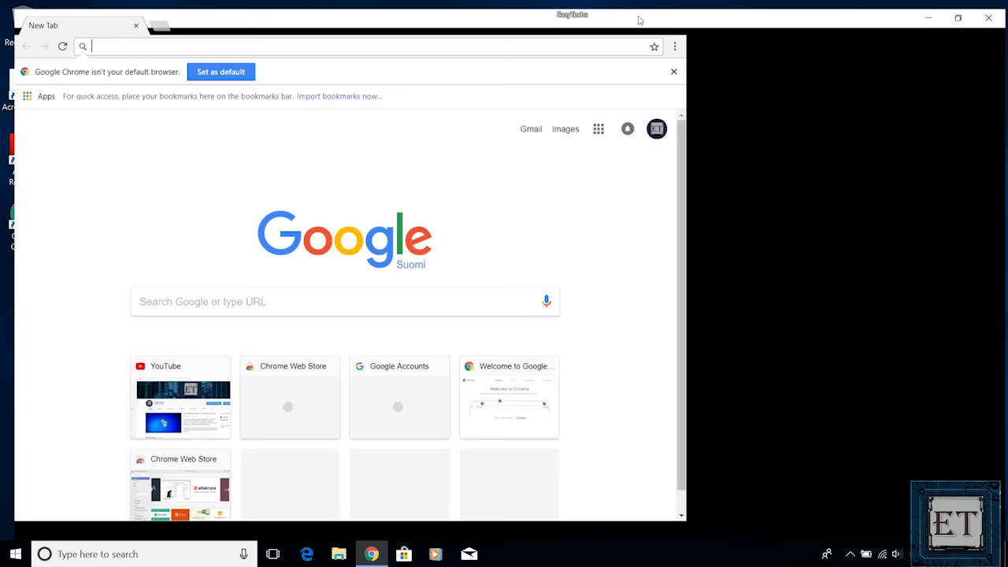
- Search 'utility support gigabyte' and go to the 'Utility | Support - GIGABYTE' result
text(utility support gigabyte)
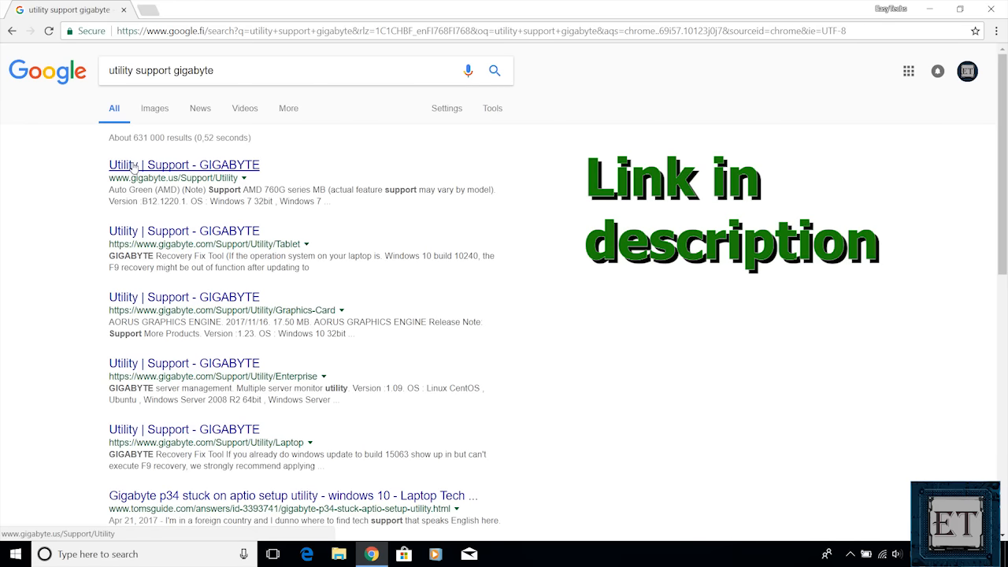
click(183, 165)
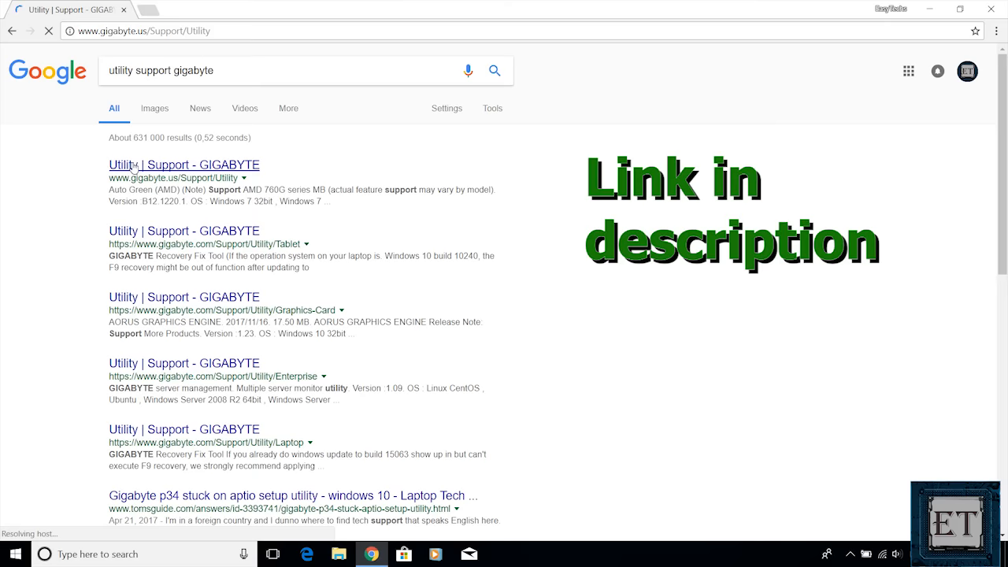
click(183, 165)
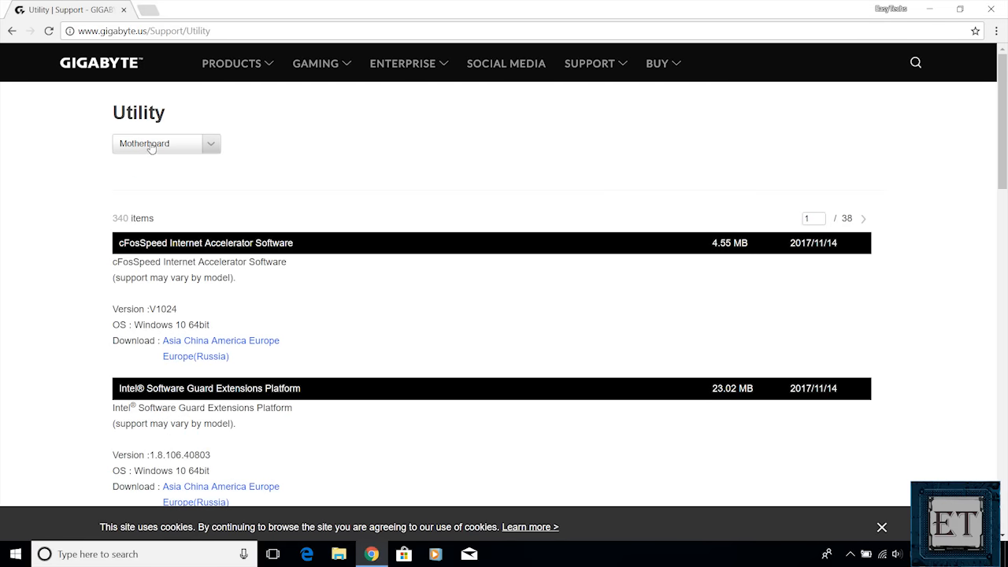
mouse_move(75, 183)
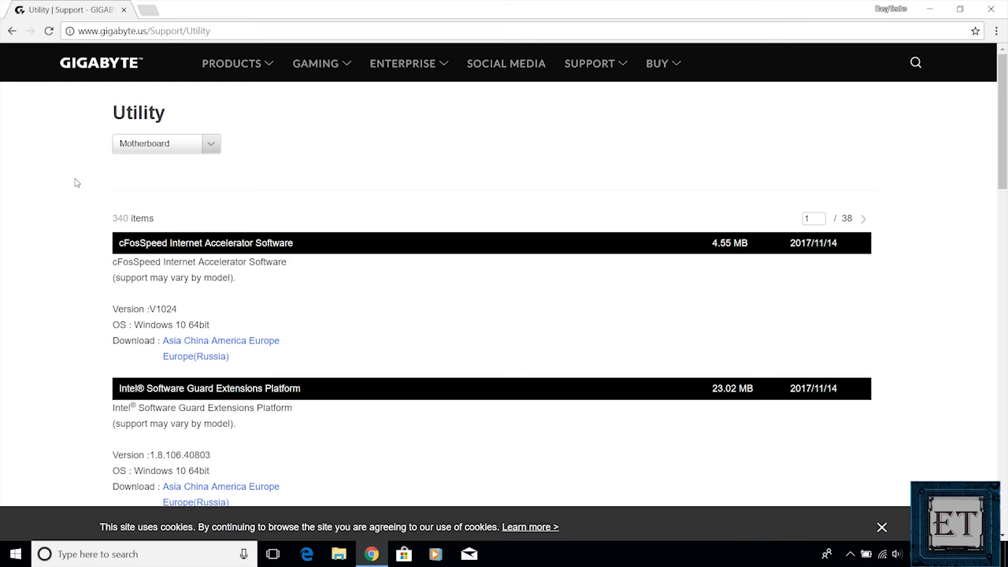
- Scroll the Utility list down toward the Windows USB Installation Tool entry
scroll(down, 3)
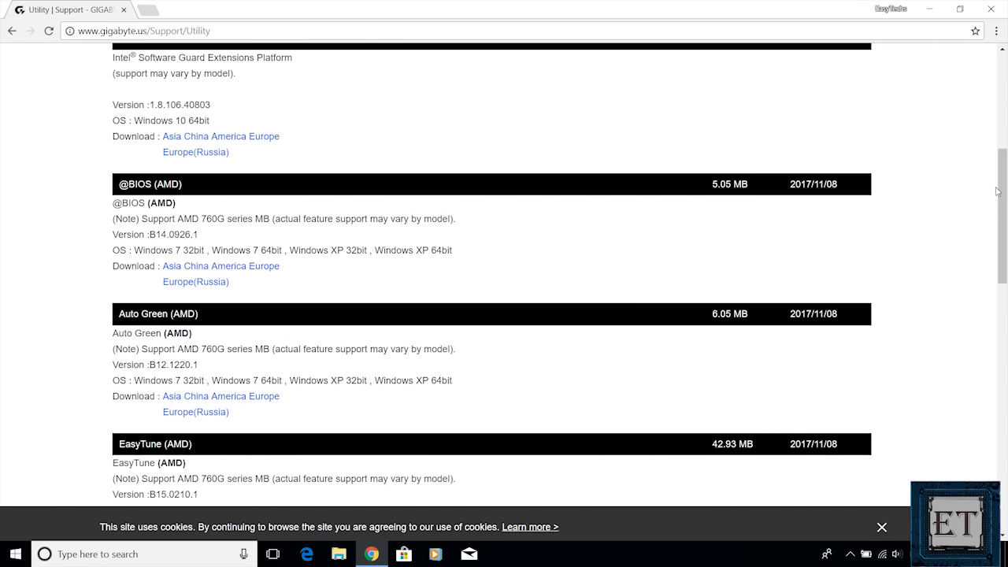
scroll(down, 3)
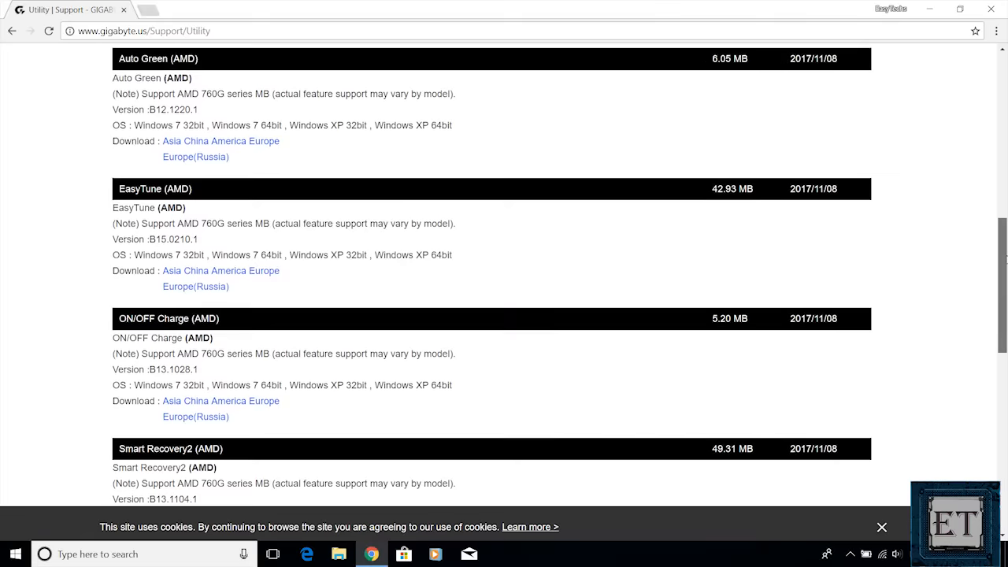
scroll(down, 3)
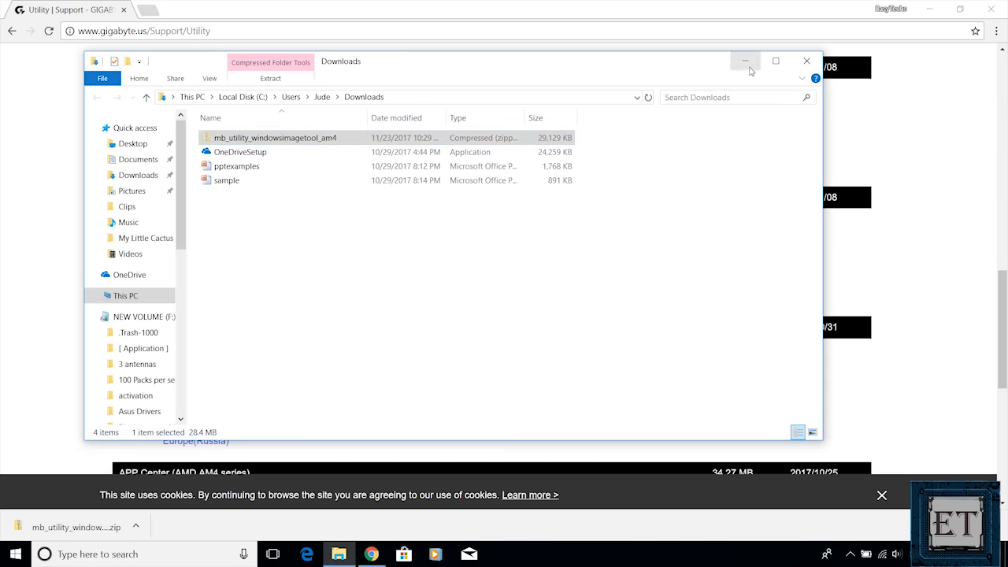
- Reveal the desktop and move the zip file higher on it
click(743, 60)
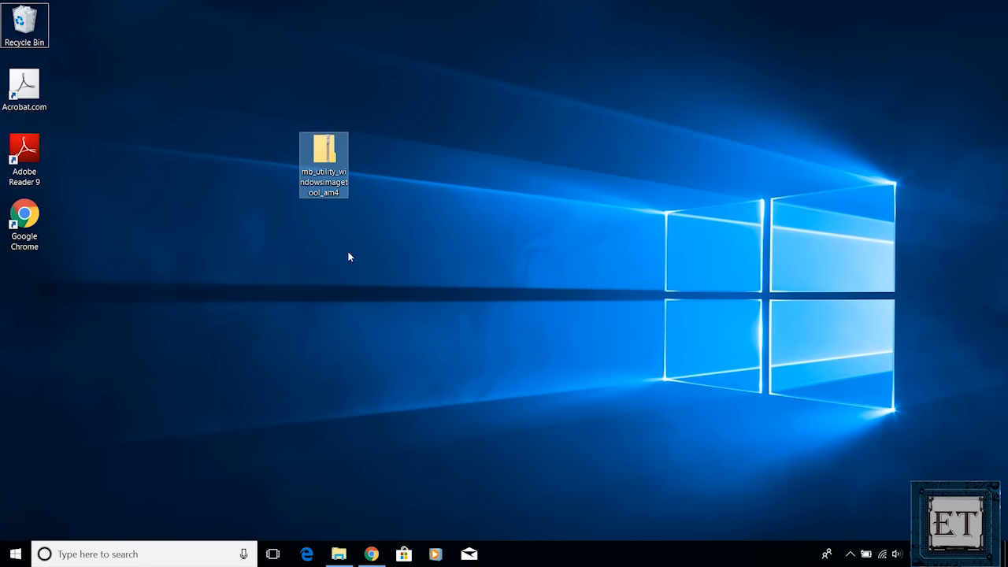
drag(323, 158, 473, 94)
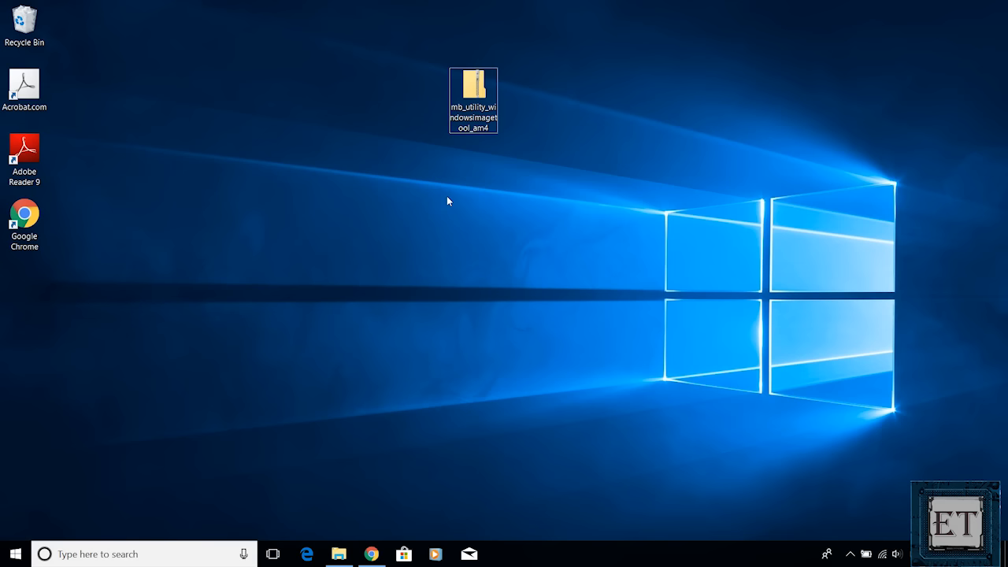
- Extract All from the zip into the suggested desktop folder
right_click(473, 98)
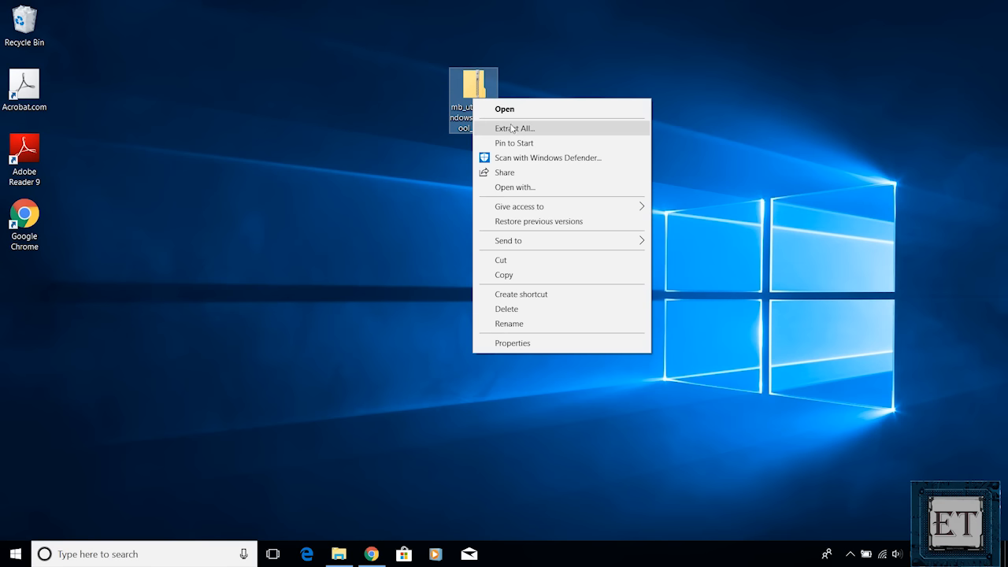
click(514, 128)
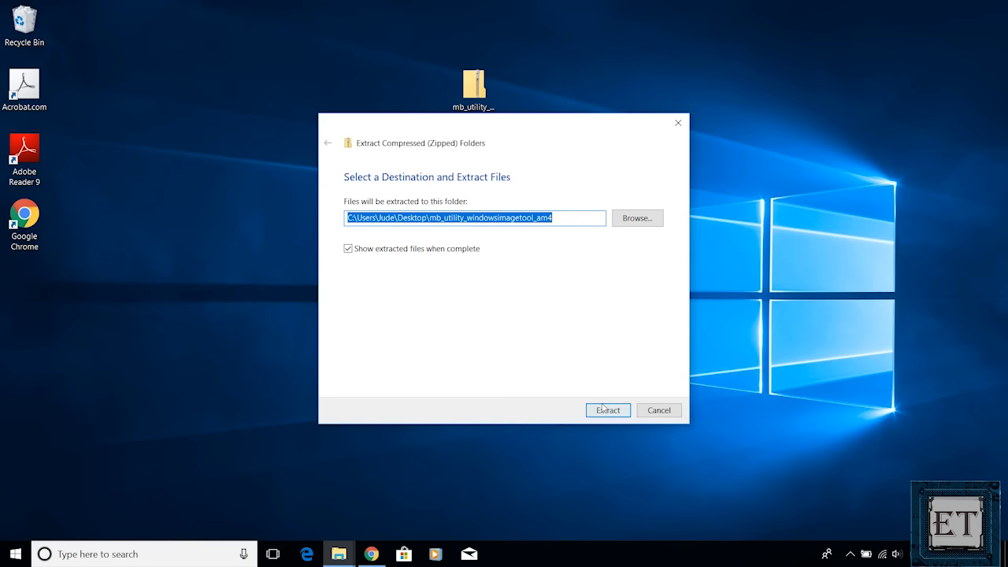
click(608, 409)
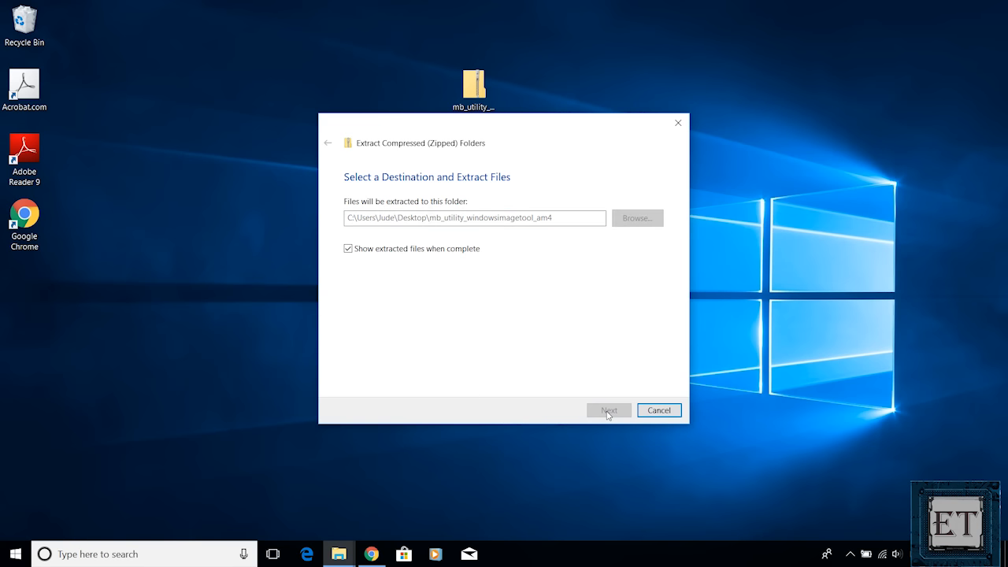
click(608, 410)
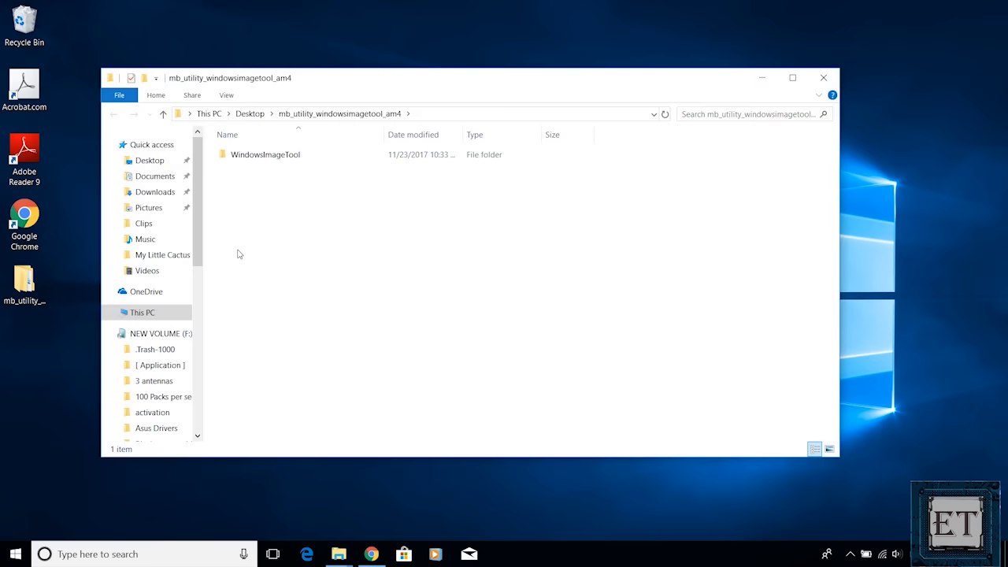
- Enter the WindowsImageTool folder and launch the WindowsImageTool application
click(265, 154)
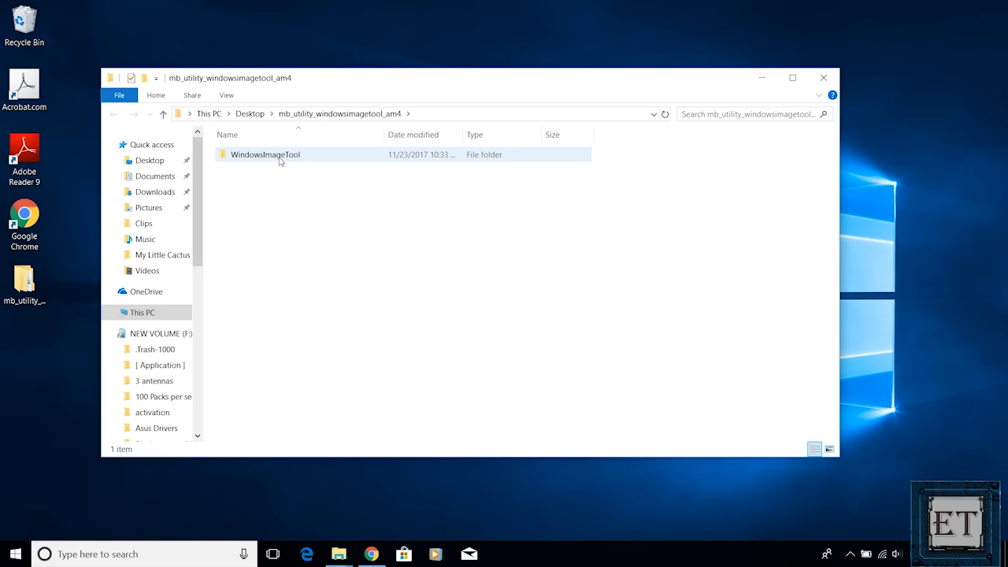
mouse_move(274, 165)
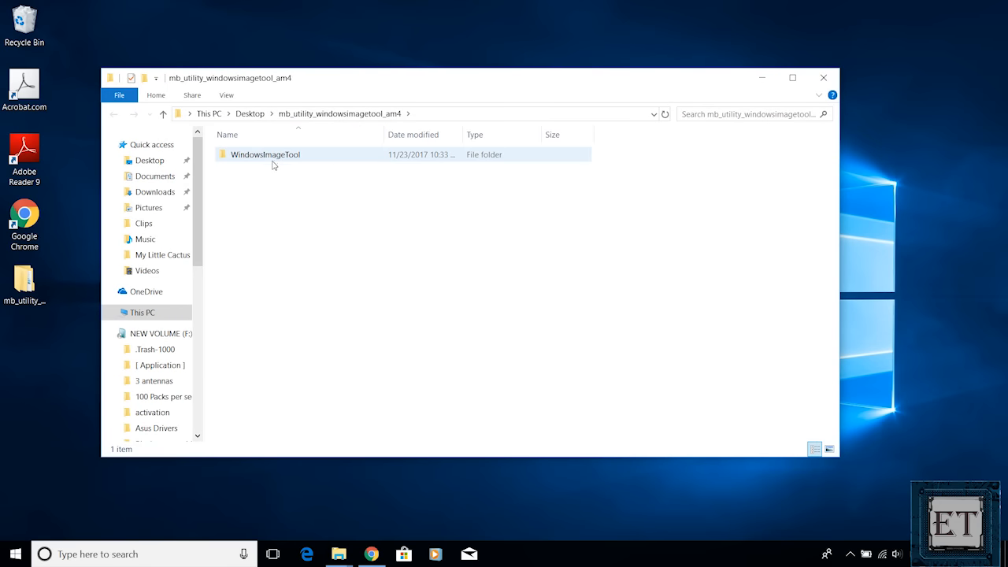
click(265, 155)
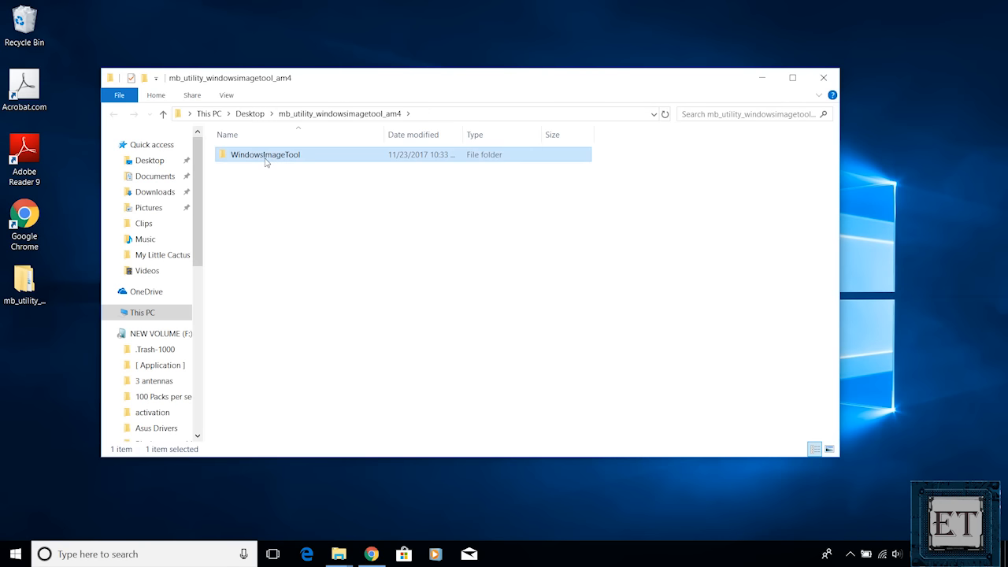
double_click(264, 154)
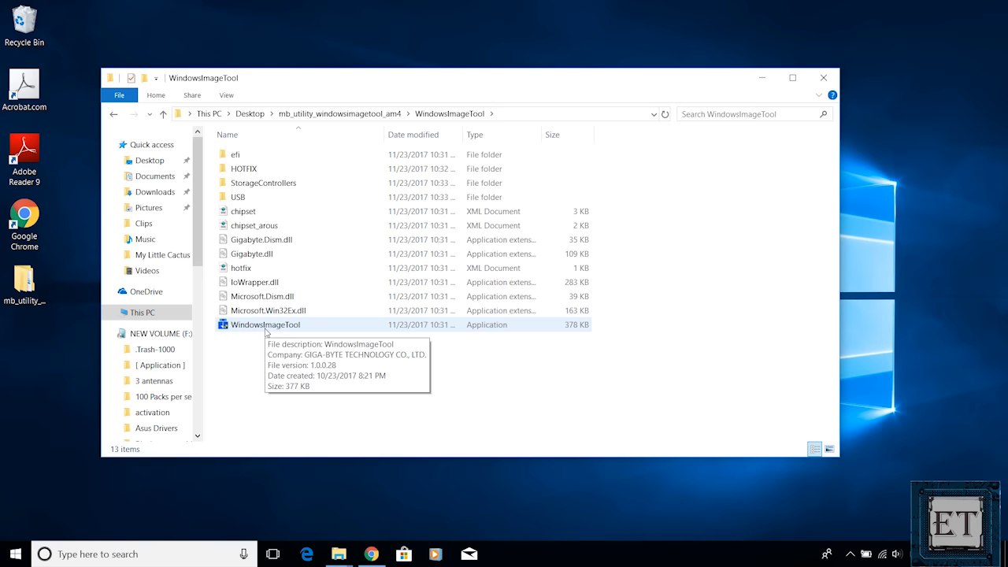
click(264, 325)
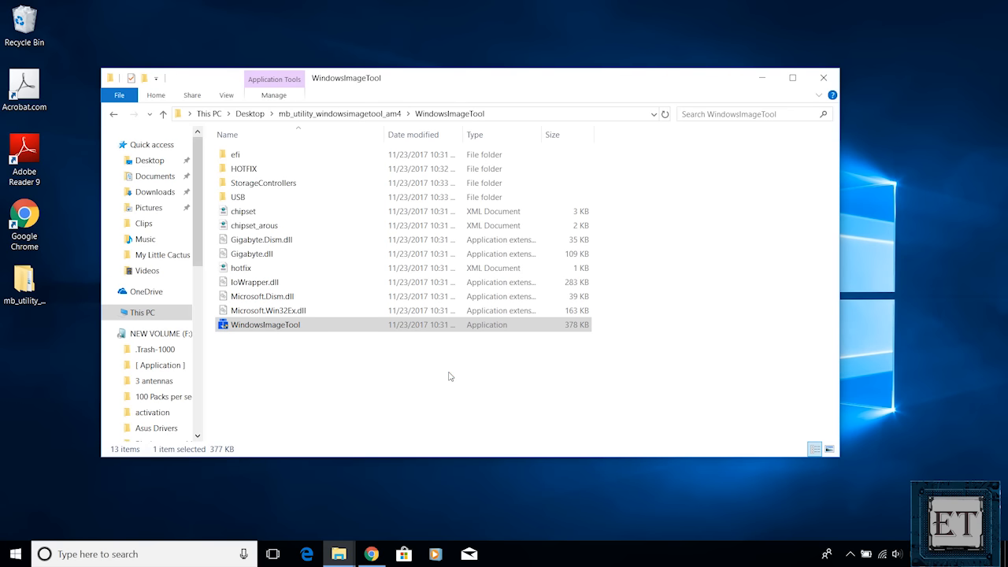
double_click(265, 325)
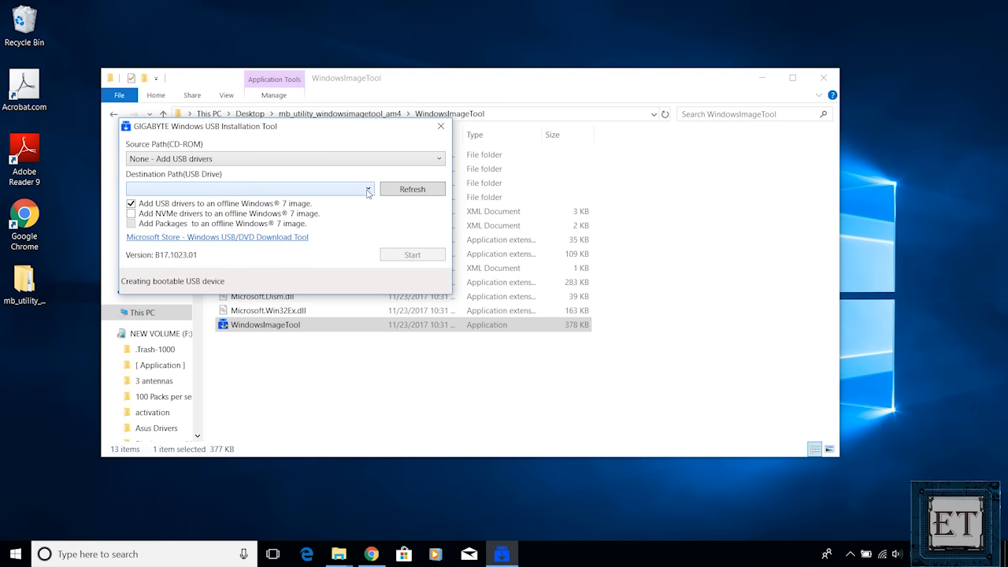
- Set destination E: and include NVMe drivers and extra packages in the image
click(368, 189)
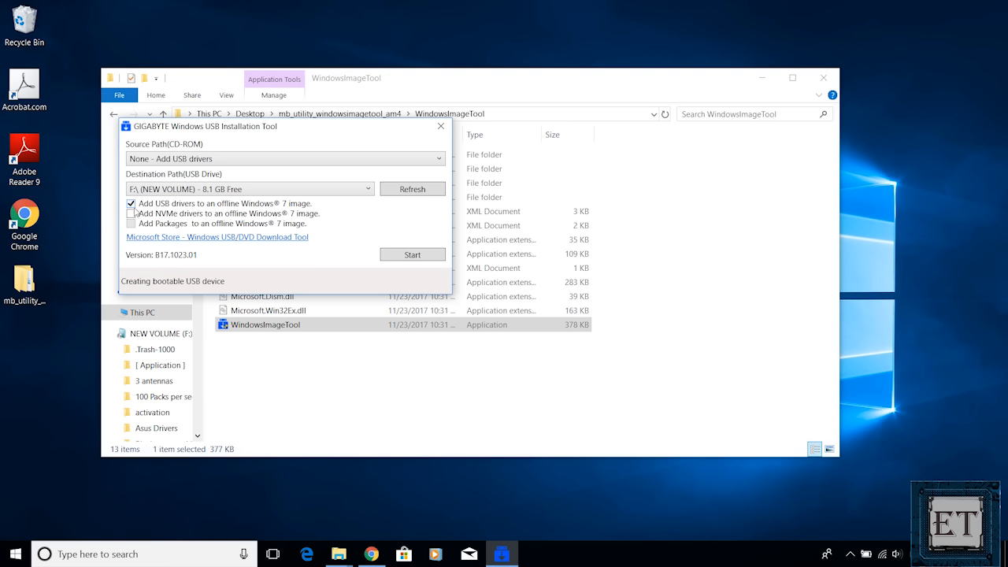
click(131, 214)
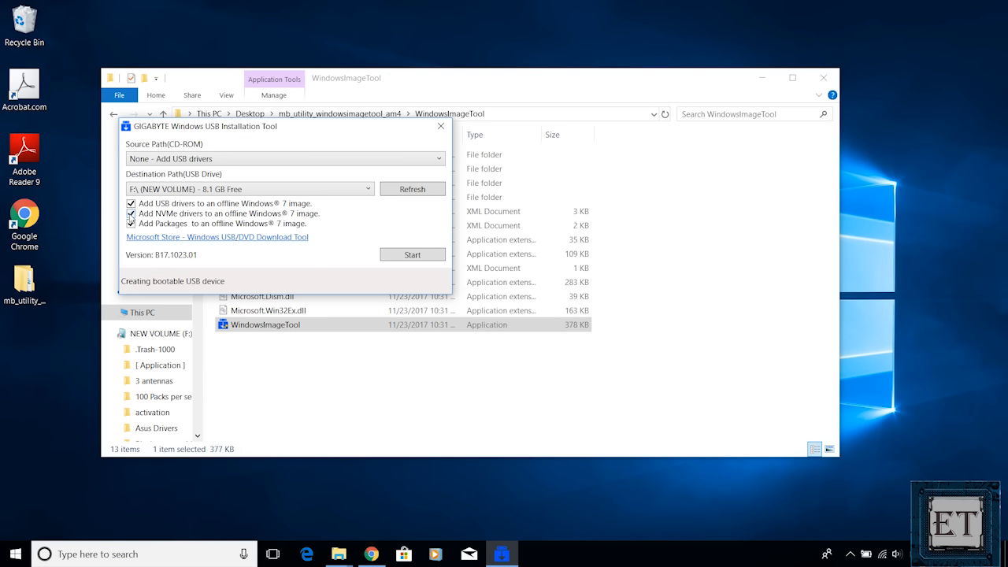
click(131, 224)
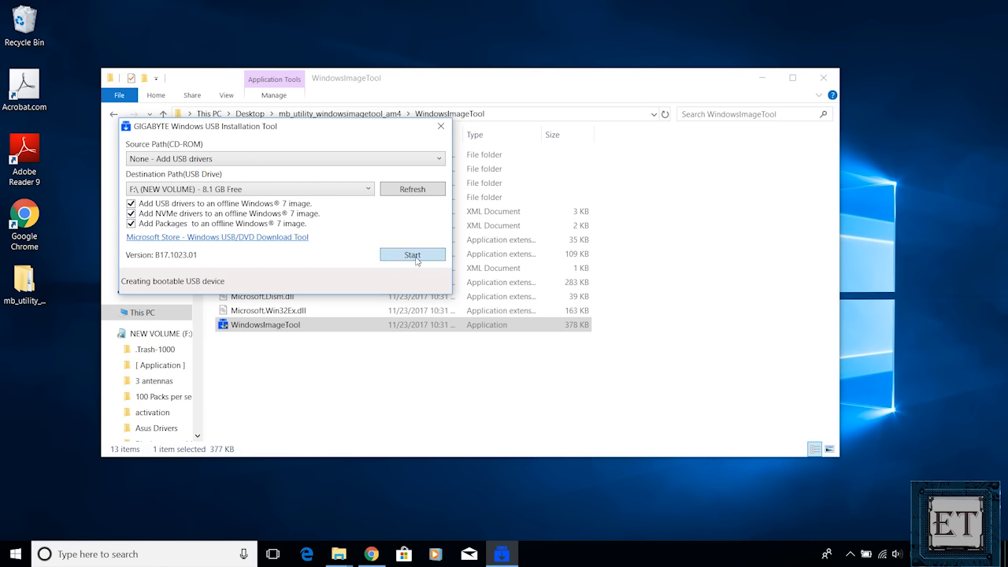
- Start patching the Windows 7 USB installer and close the tool when complete
click(413, 255)
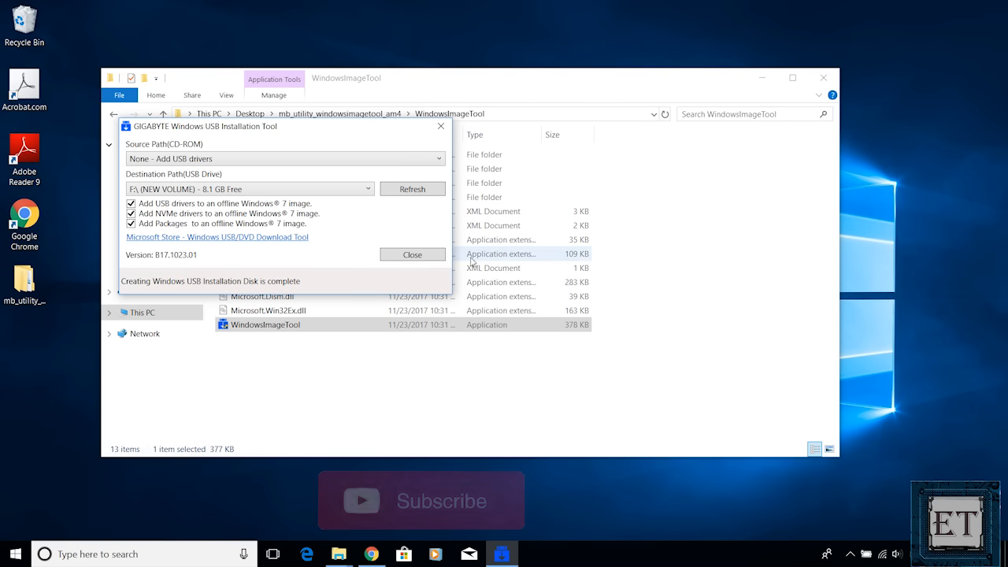
click(413, 255)
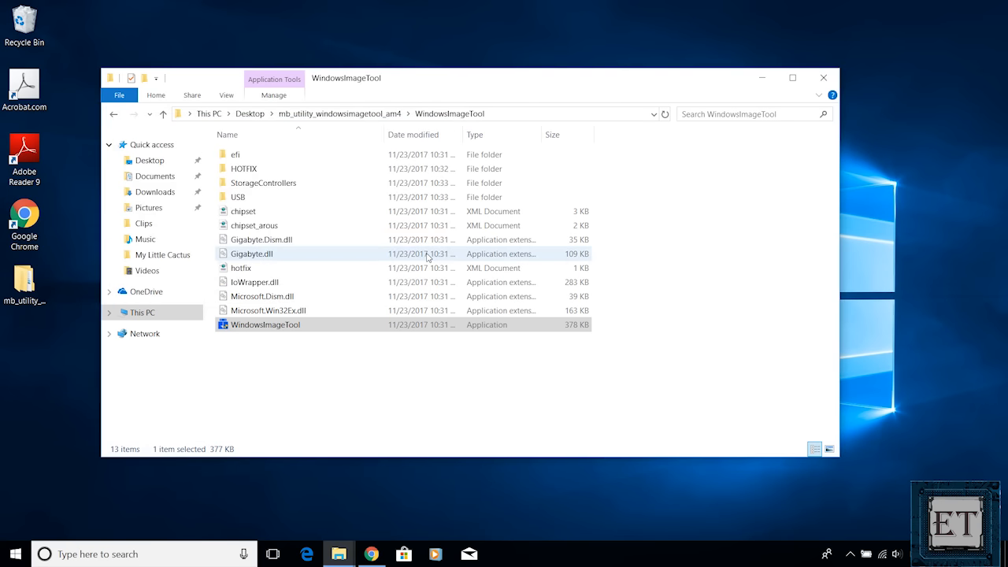
click(822, 77)
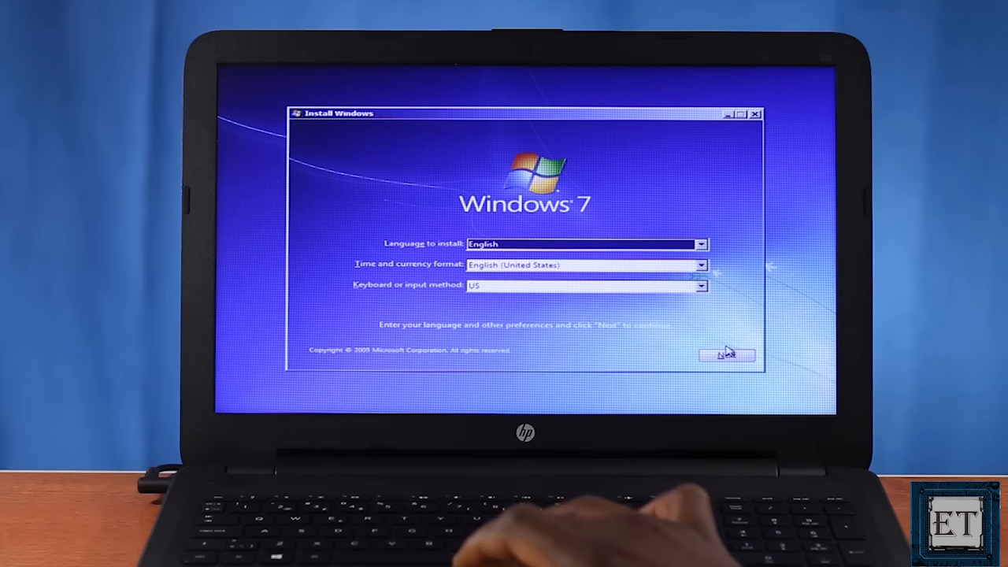
- Continue past language settings with Windows 7 Professional x64 and accept the license
click(726, 355)
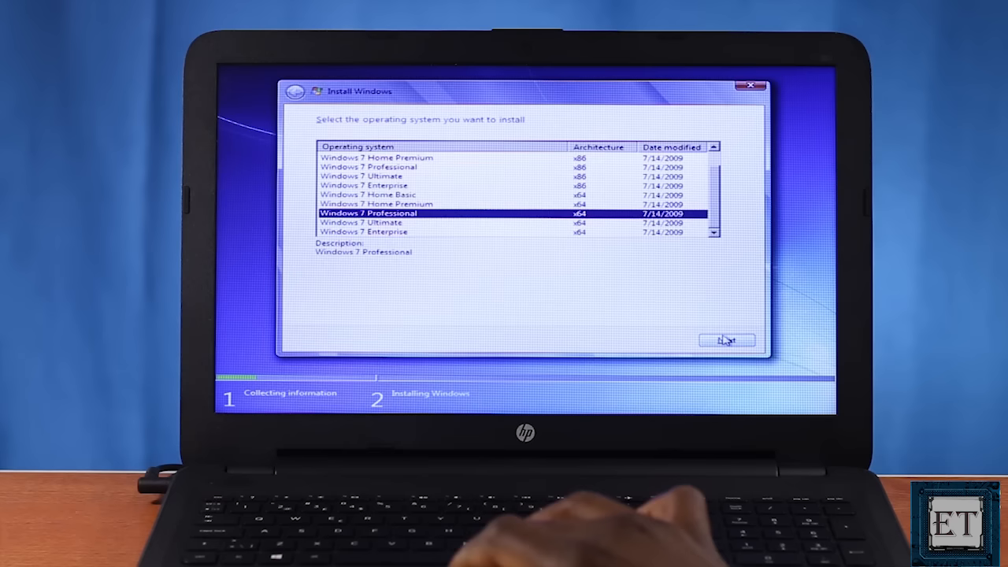
click(724, 341)
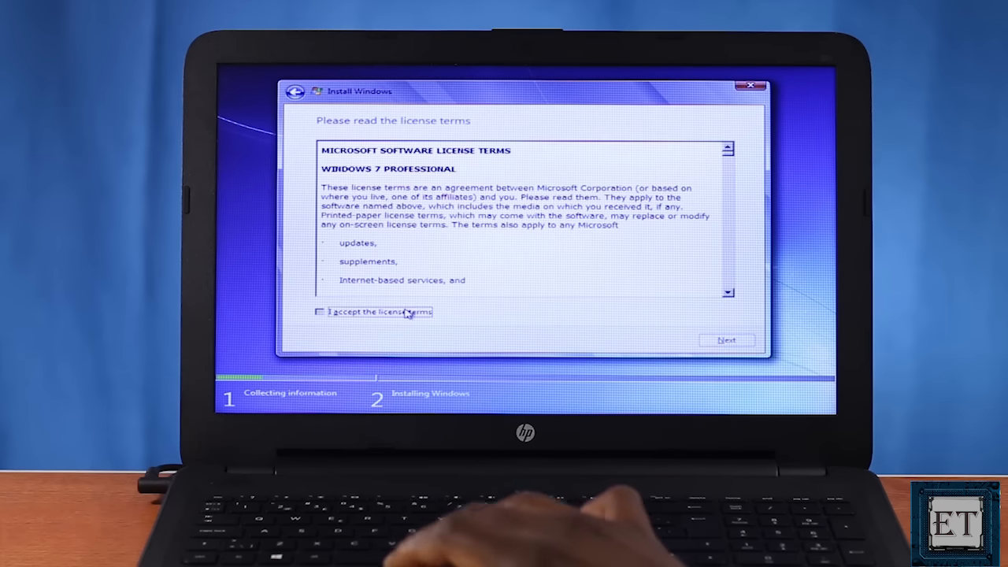
click(725, 340)
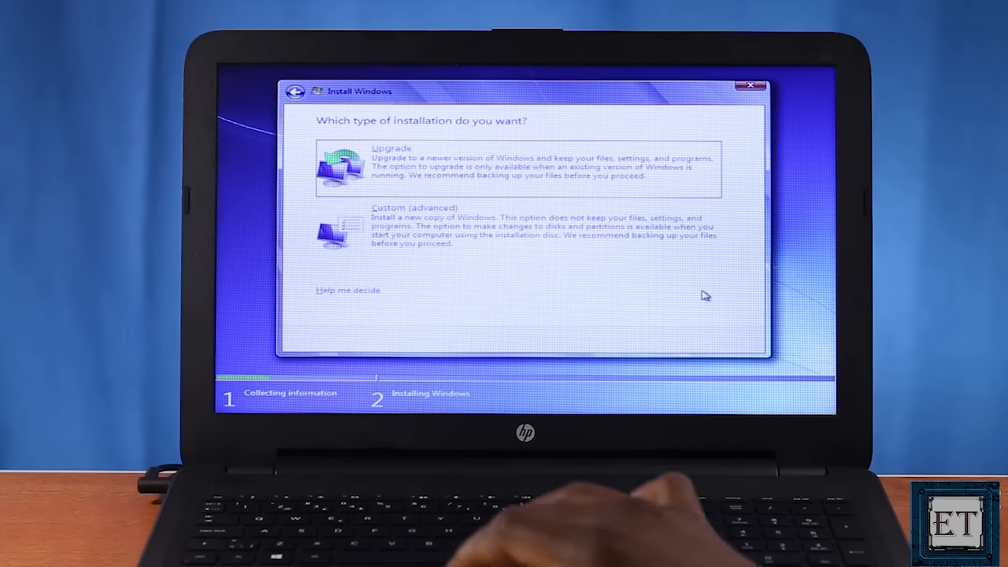
- Choose Custom (advanced) install onto Disk 0 Unallocated Space
click(416, 208)
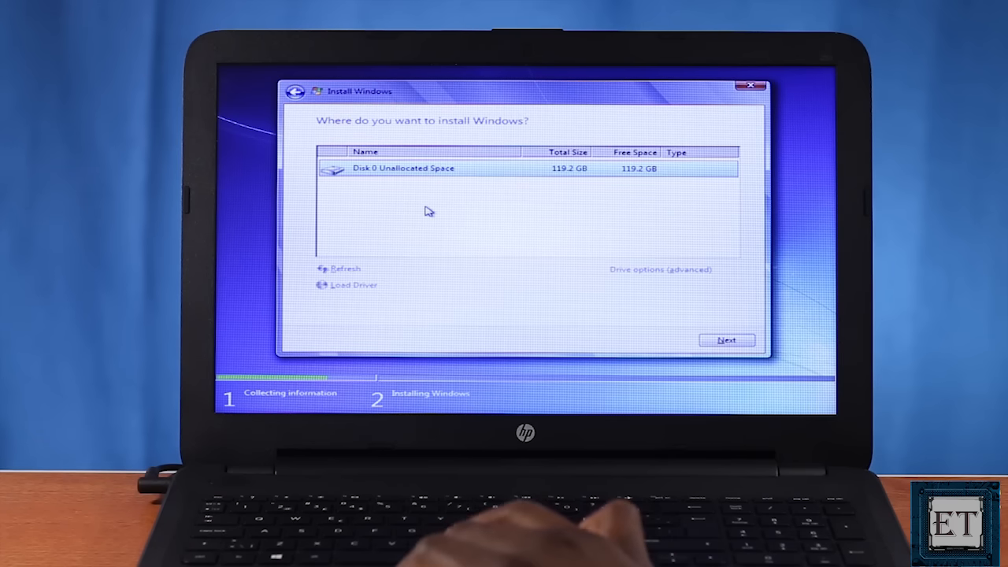
mouse_move(501, 214)
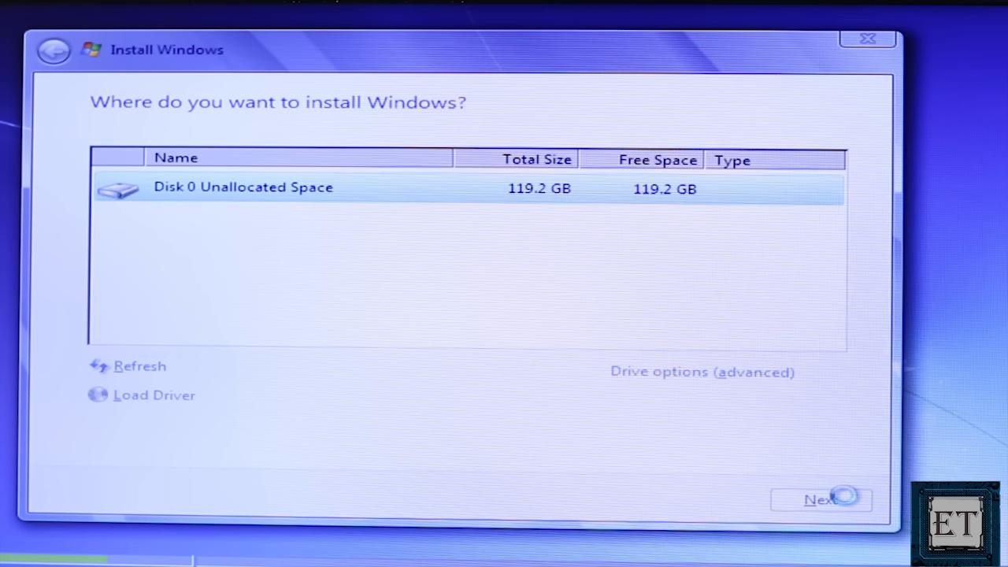
click(821, 500)
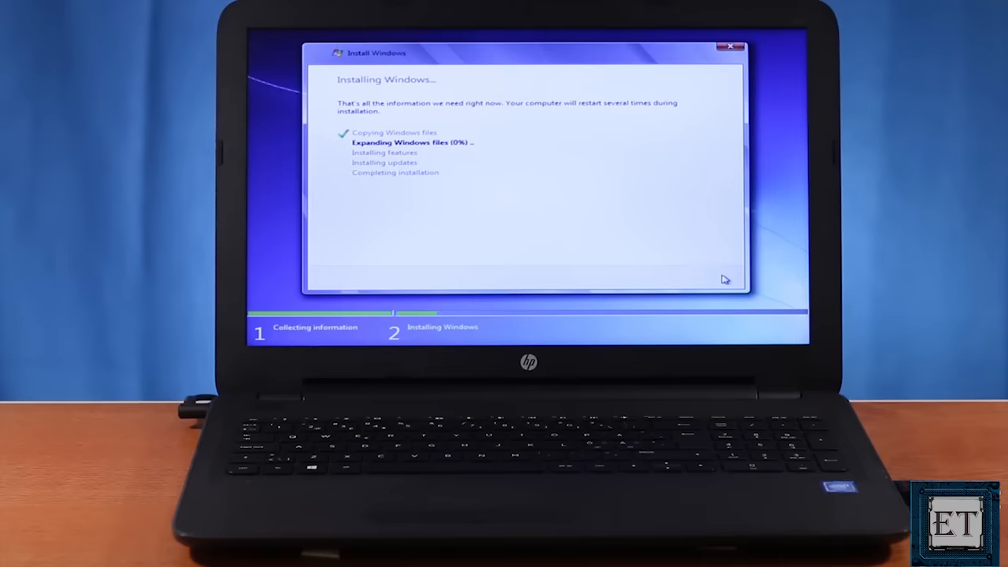